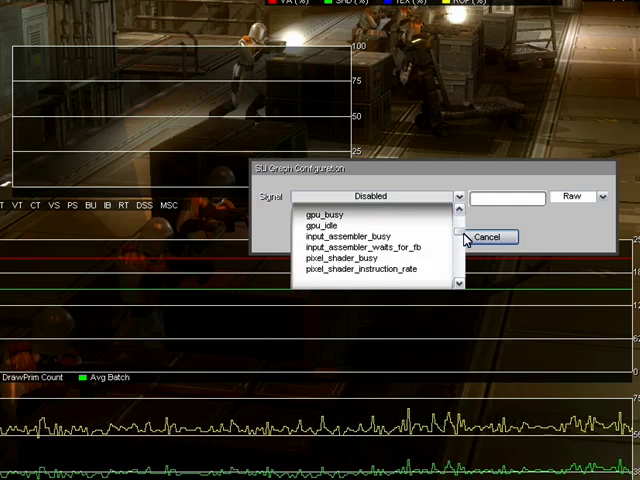
# - Plot shaded_pixel_count labelled 'shaded pixels' on the SLI graph for GPU 0 and GPU 1
pyautogui.scroll(-3)
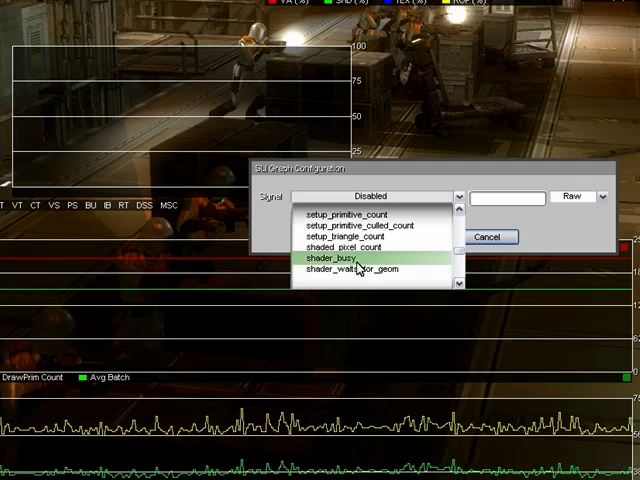
pyautogui.click(342, 245)
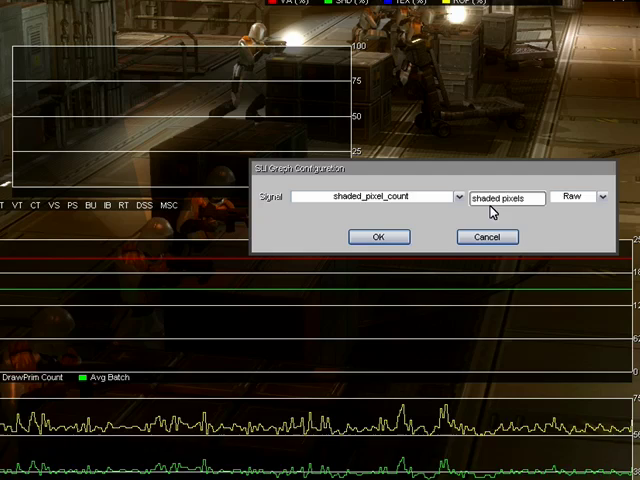
pyautogui.click(377, 237)
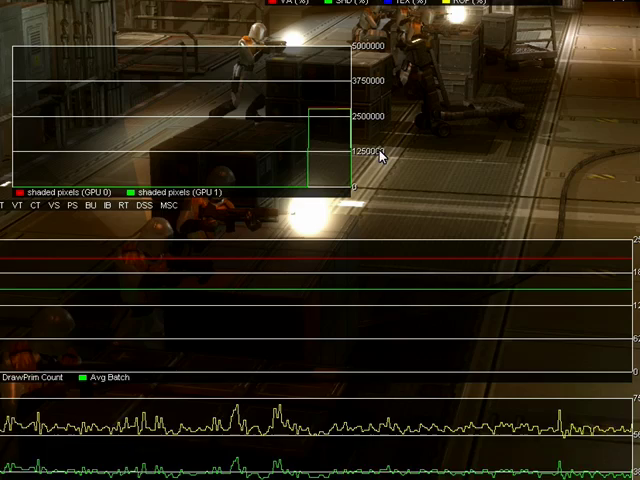
# - Add a new SLI graph plotting sample avg, trying SLI: Avg before returning to SLI: GPUs
pyautogui.rightClick(383, 153)
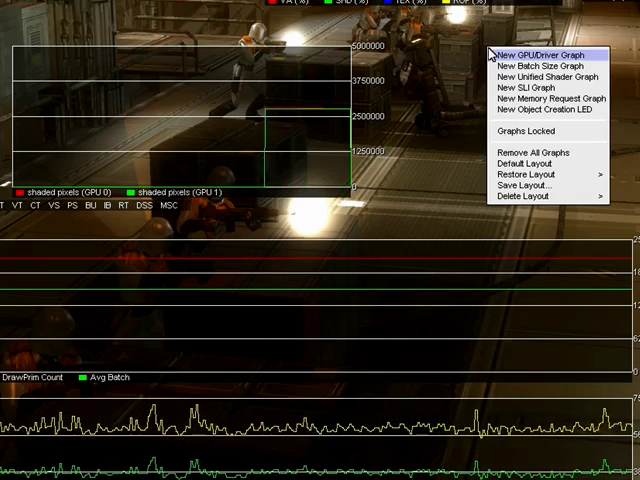
pyautogui.click(522, 88)
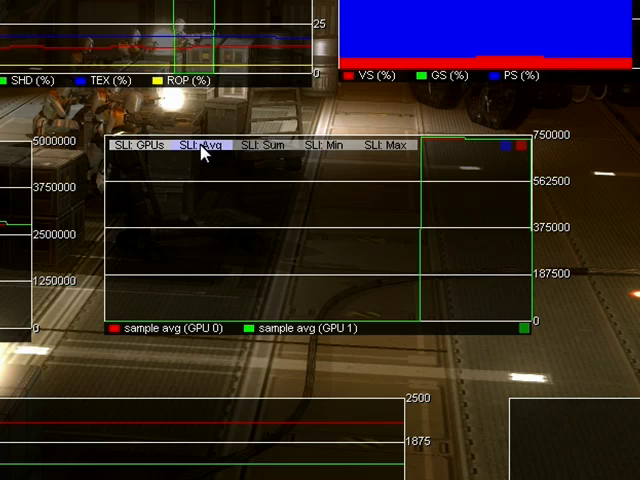
pyautogui.click(321, 145)
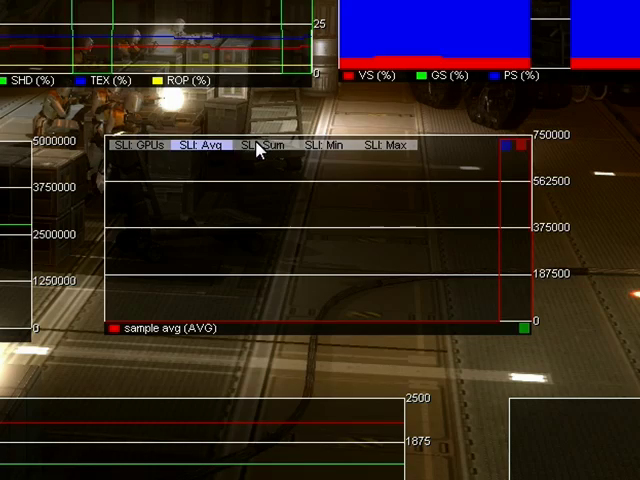
pyautogui.click(262, 146)
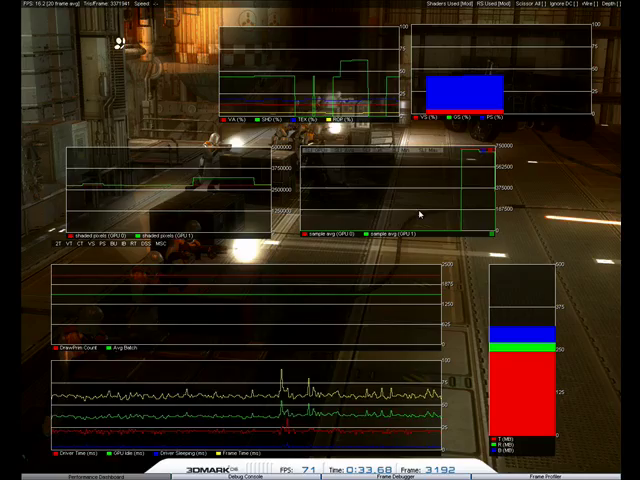
# - Save the dashboard arrangement via Save Layout under the name 'SLI Layout'
pyautogui.rightClick(430, 220)
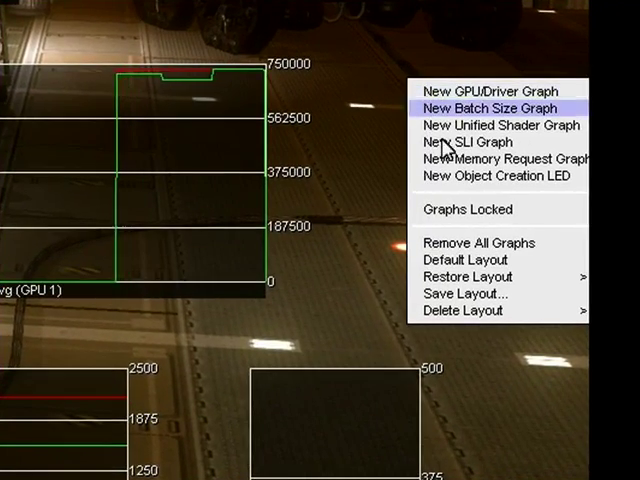
pyautogui.moveTo(466, 294)
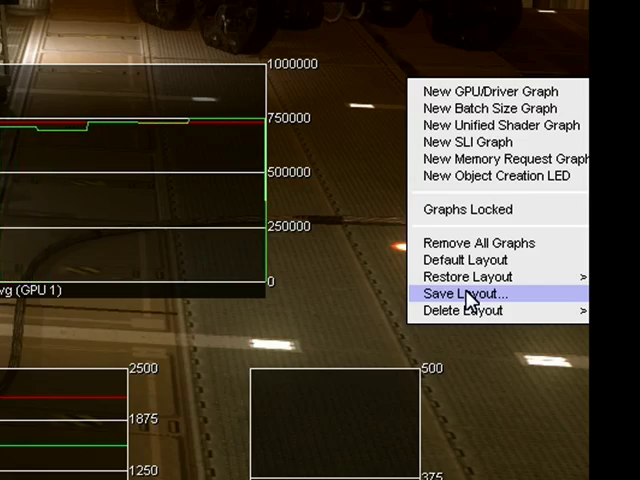
pyautogui.click(460, 294)
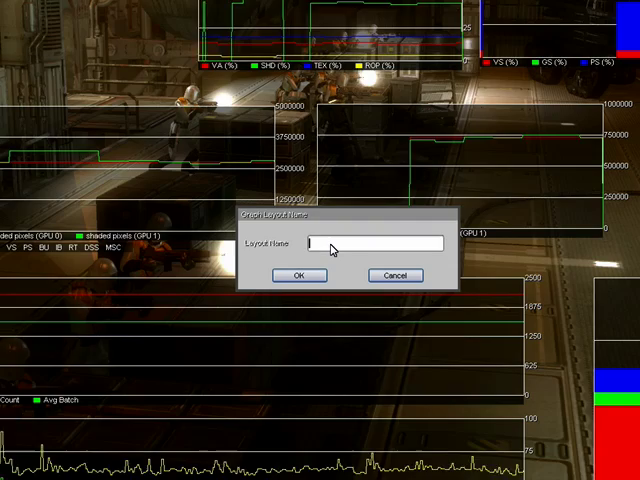
pyautogui.write('SLI Layout')
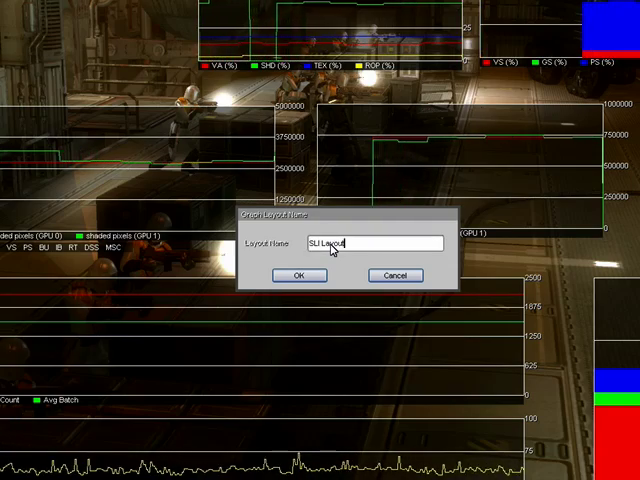
pyautogui.click(297, 275)
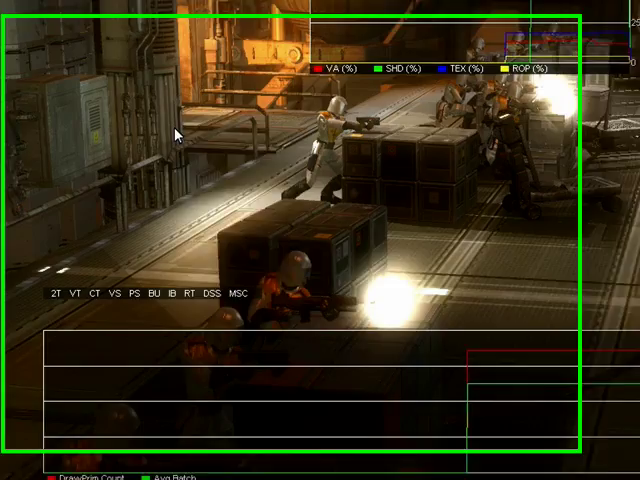
# - Restore the 'SLI Layout' layout from the dashboard's Restore Layout menu
pyautogui.rightClick(180, 135)
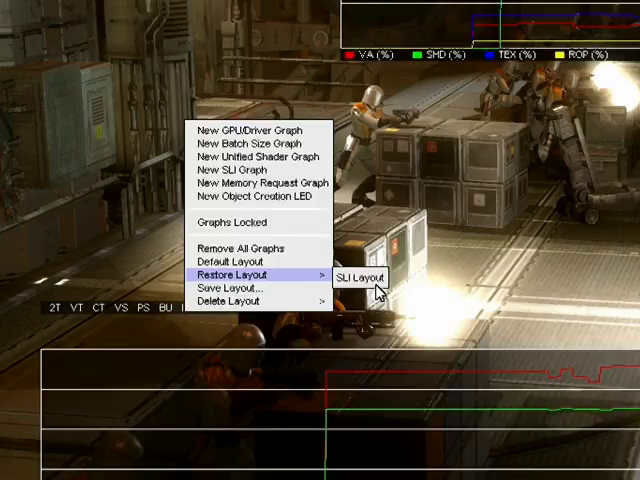
pyautogui.click(360, 277)
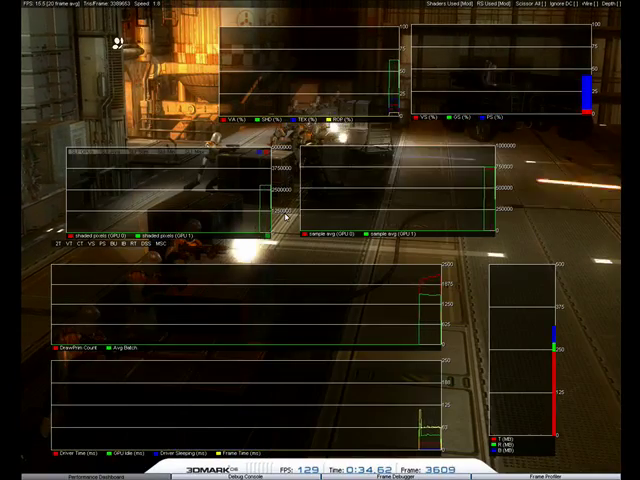